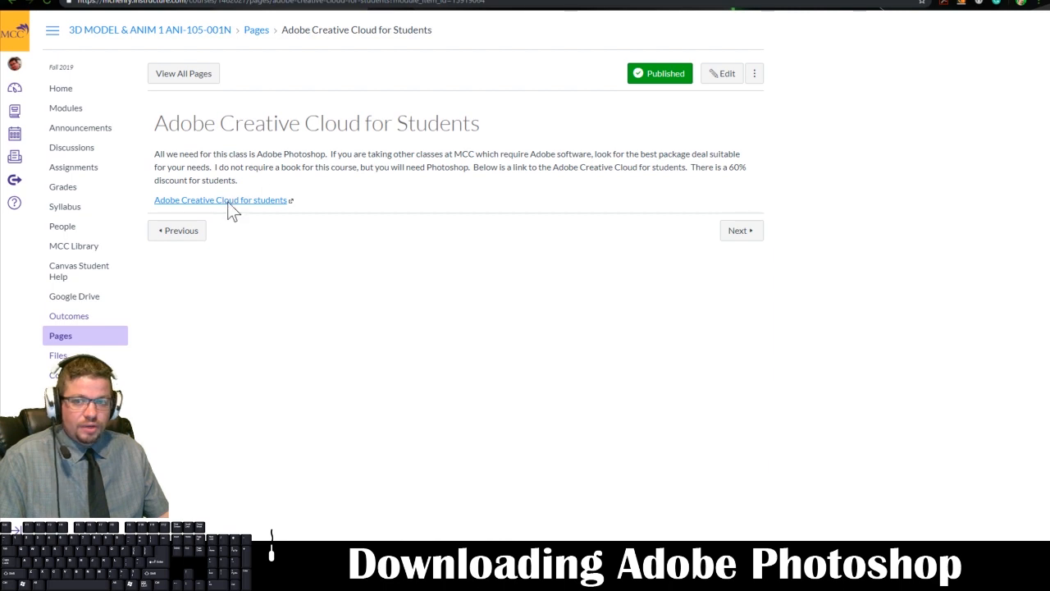
Reach the Creative Cloud for Education page and the 'Choose the plan that's right for you' section
{"action": "left_click", "coordinate": [219, 200]}
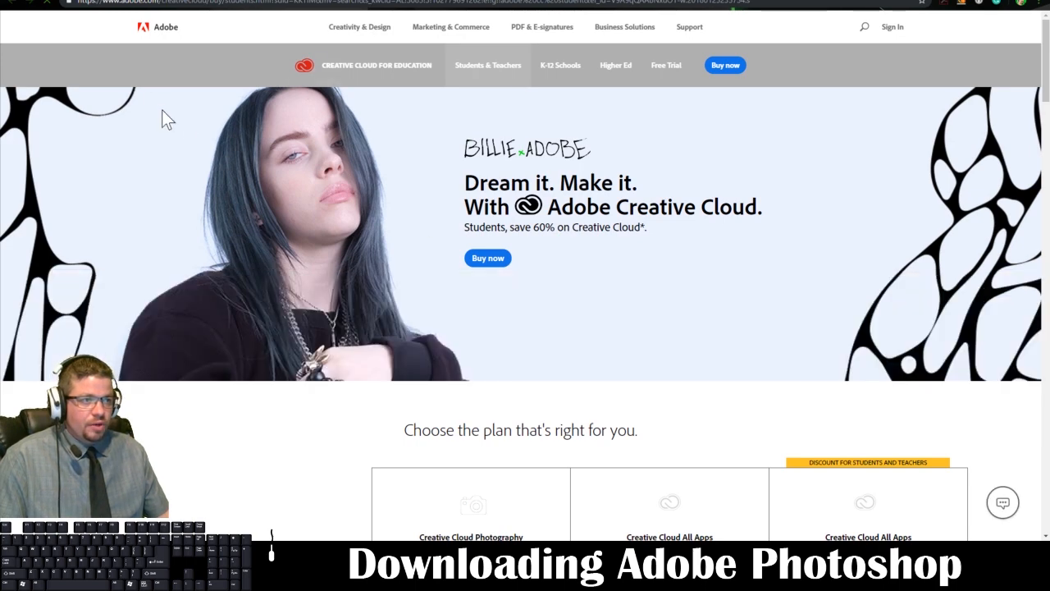
{"action": "mouse_move", "coordinate": [667, 65]}
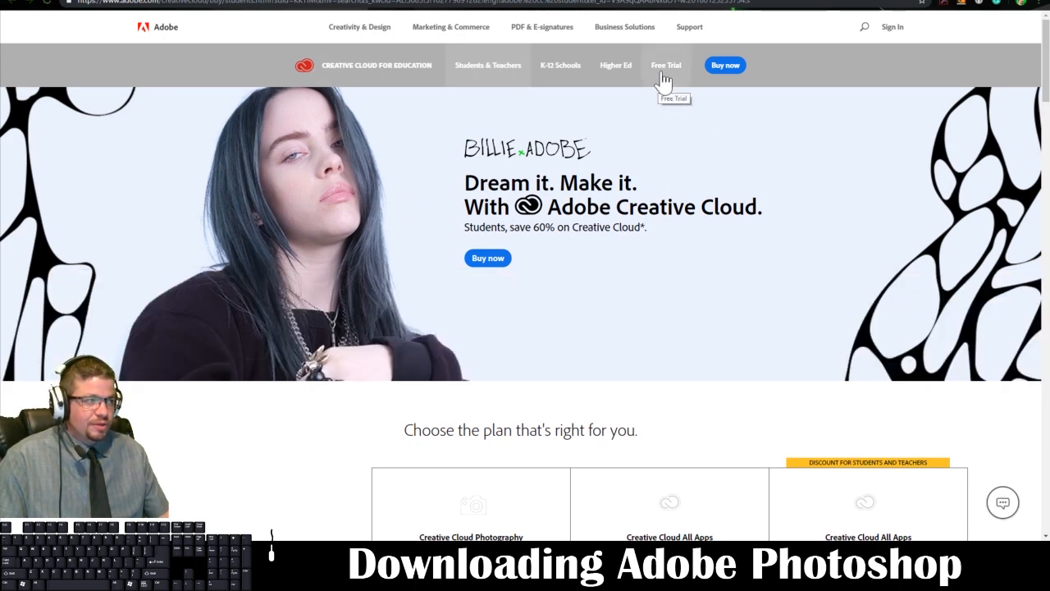
{"action": "scroll", "scroll_direction": "down", "scroll_amount": 3}
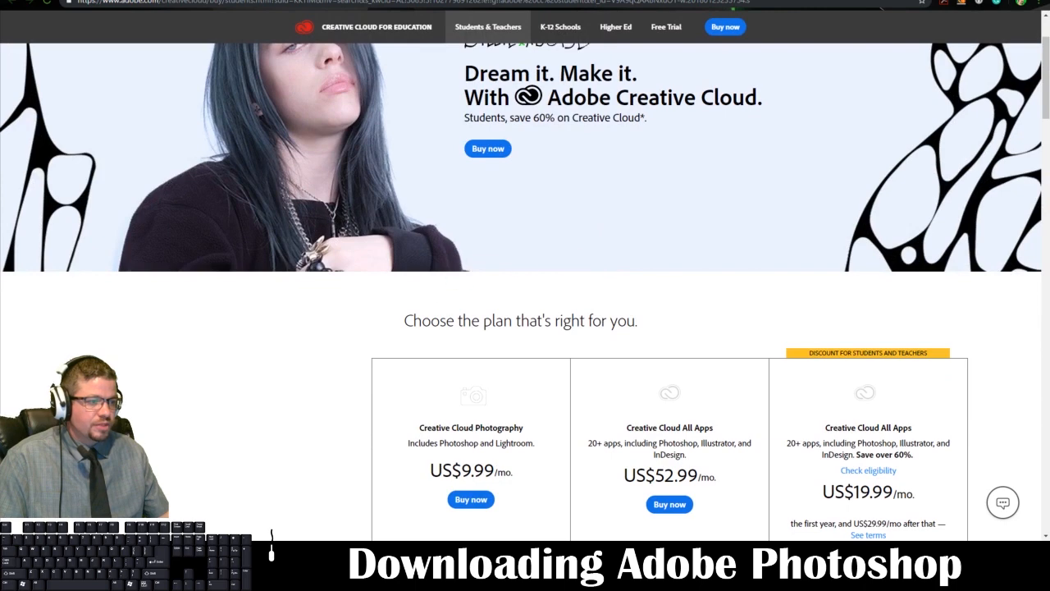
{"action": "scroll", "scroll_direction": "down", "scroll_amount": 3}
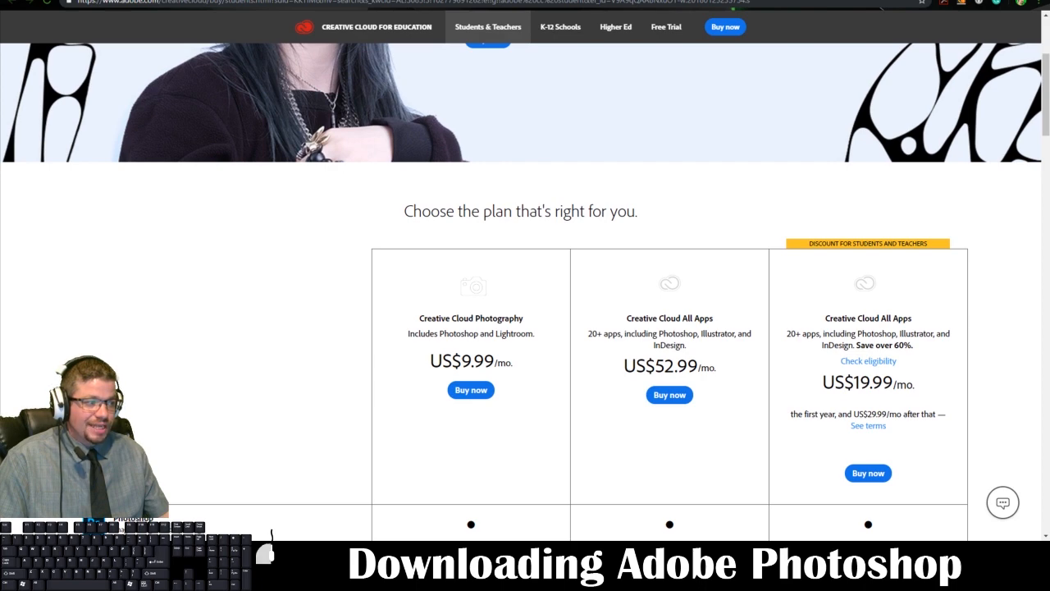
{"action": "mouse_move", "coordinate": [801, 335]}
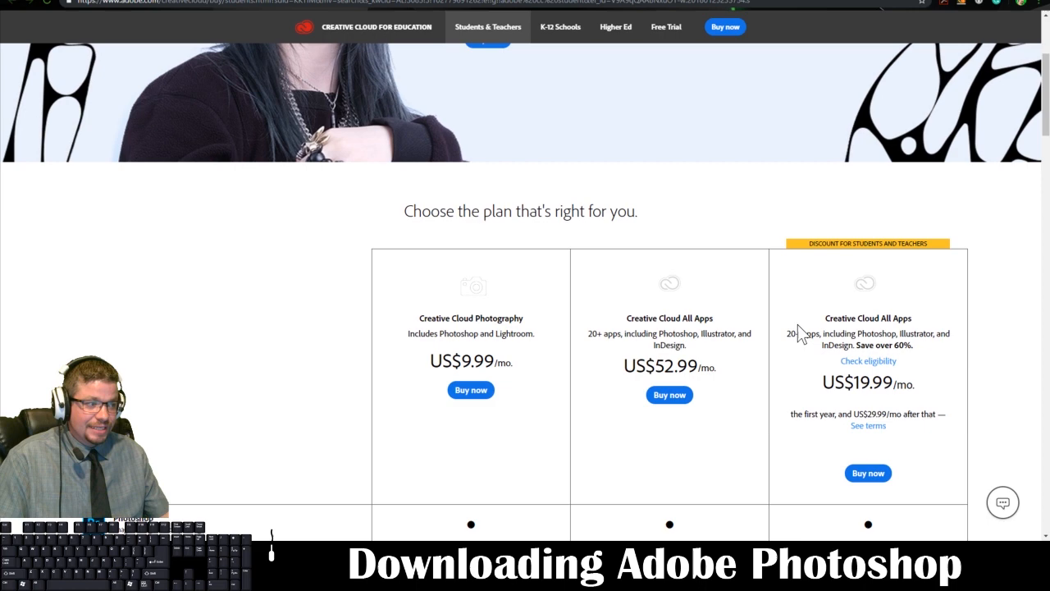
{"action": "mouse_move", "coordinate": [831, 329]}
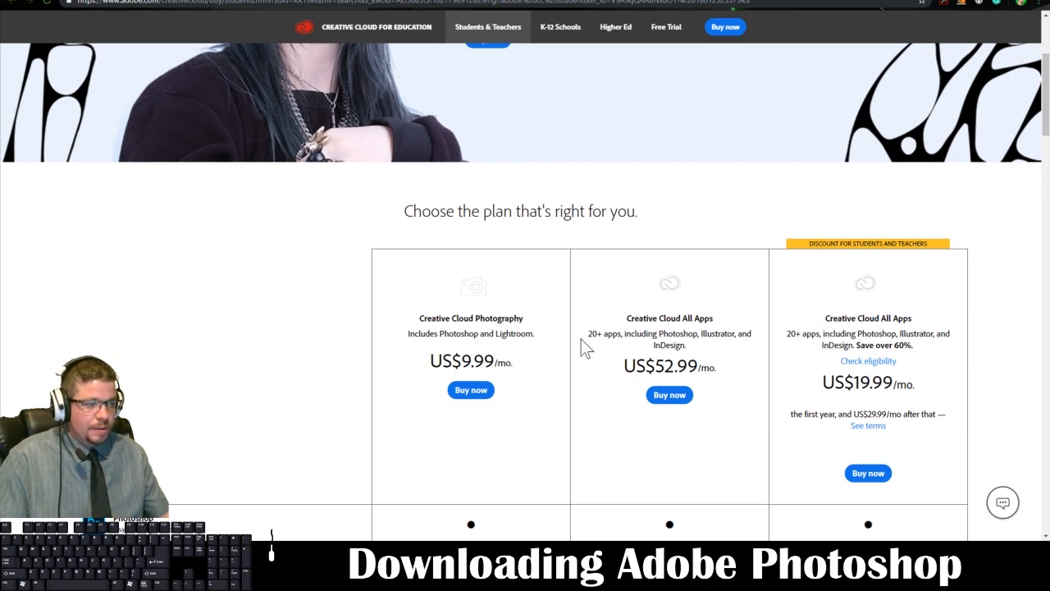
{"action": "scroll", "scroll_direction": "down", "scroll_amount": 3}
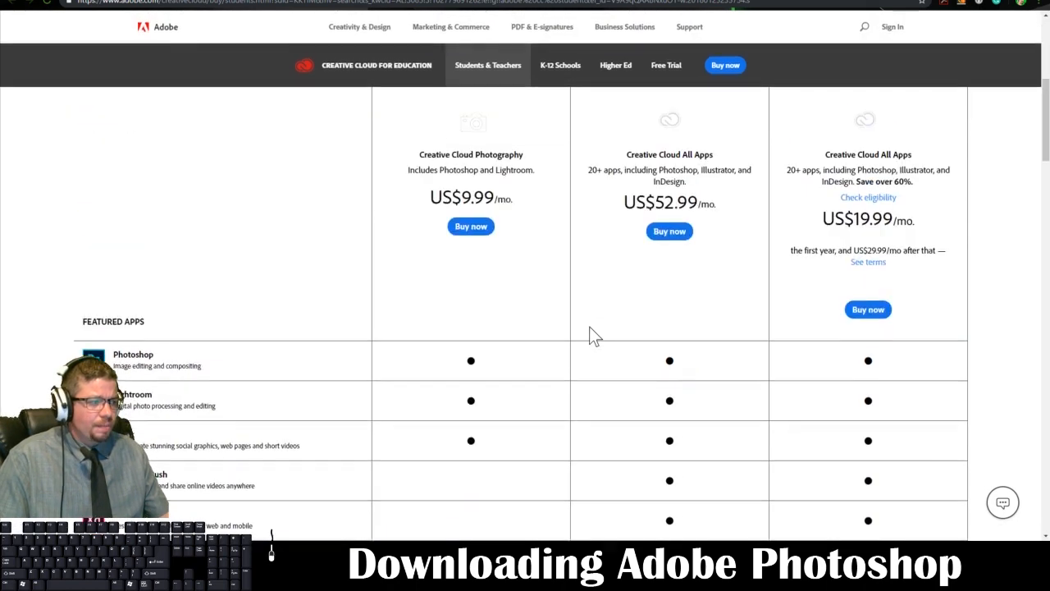
{"action": "scroll", "scroll_direction": "up", "scroll_amount": 3}
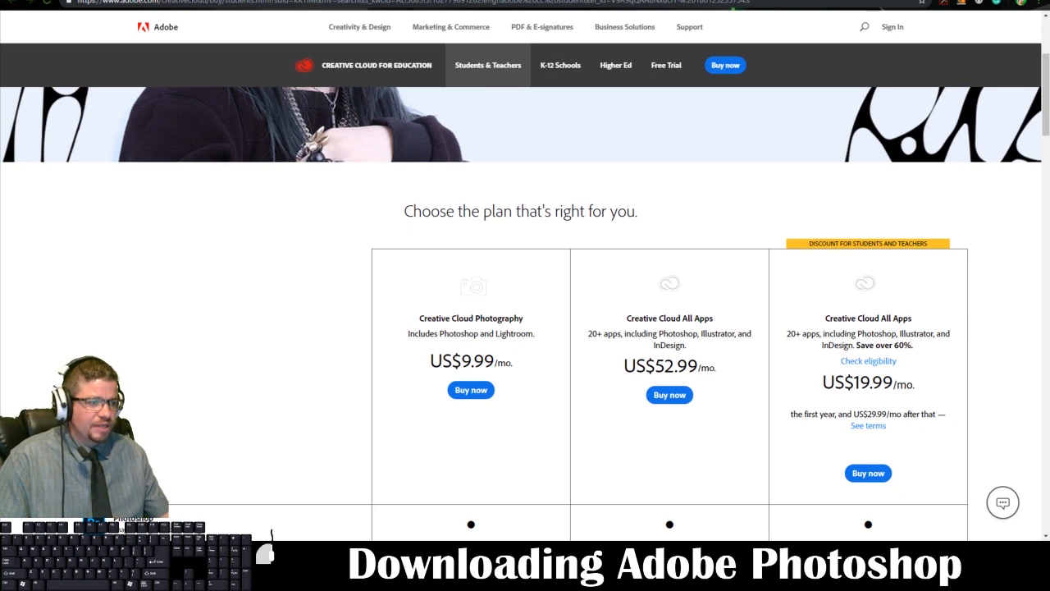
Review the three plan cards, including the discounted student All Apps plan and its monthly prices
{"action": "double_click", "coordinate": [424, 334]}
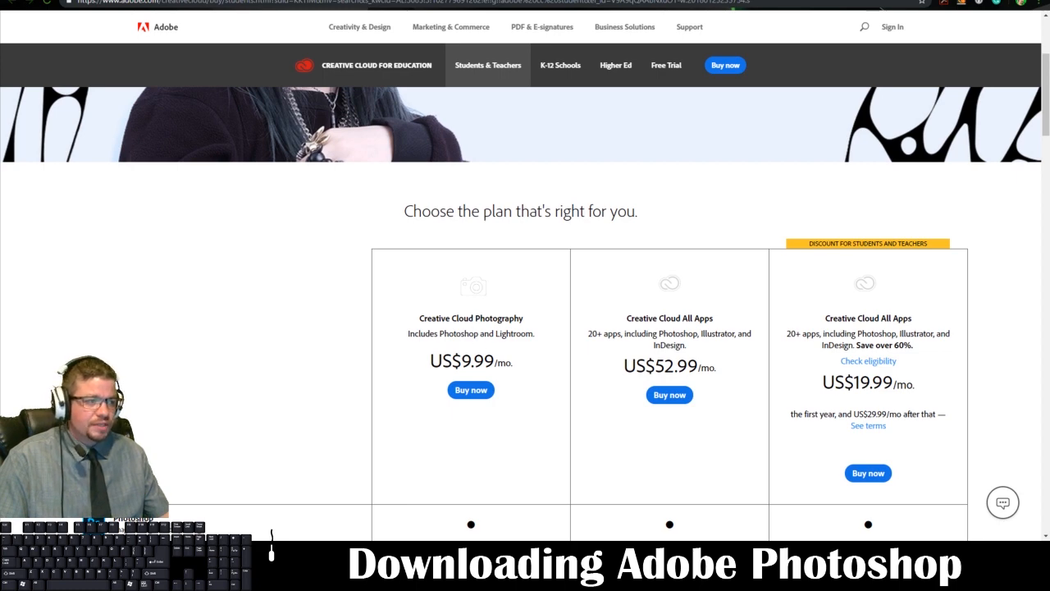
{"action": "double_click", "coordinate": [460, 333]}
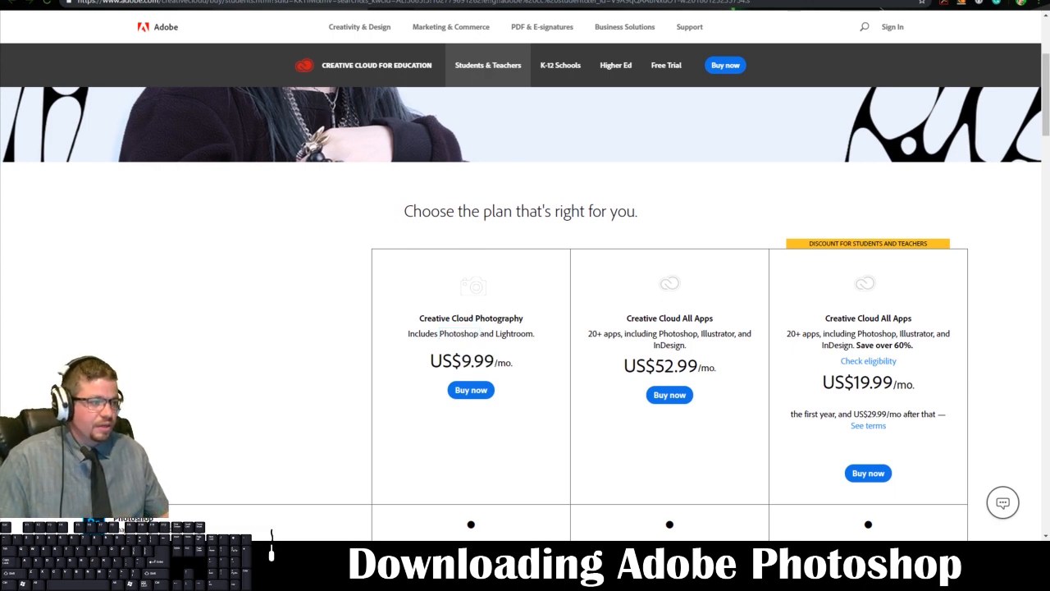
{"action": "double_click", "coordinate": [669, 344]}
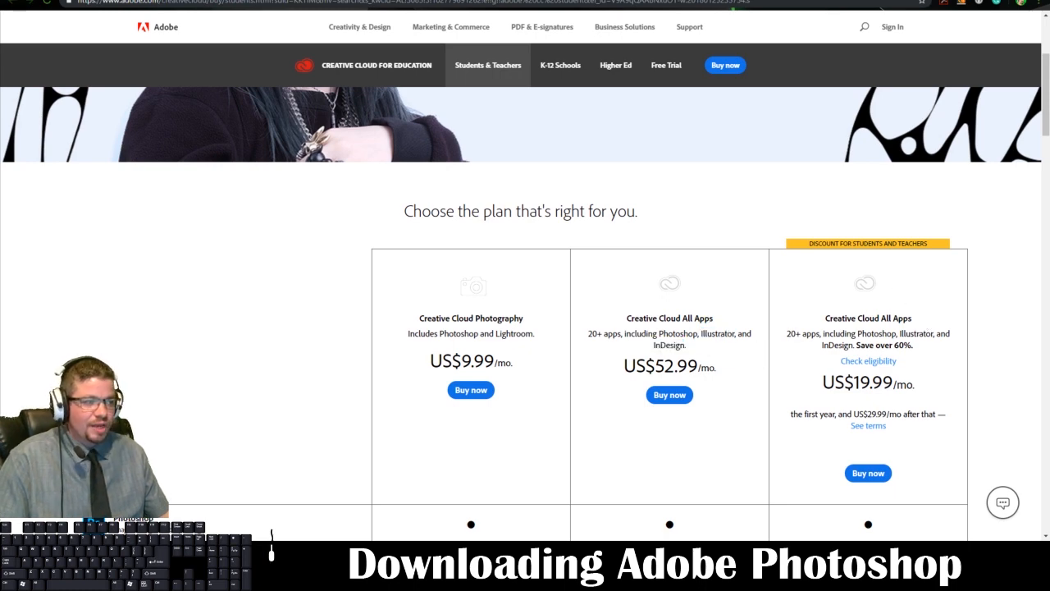
{"action": "mouse_move", "coordinate": [621, 359]}
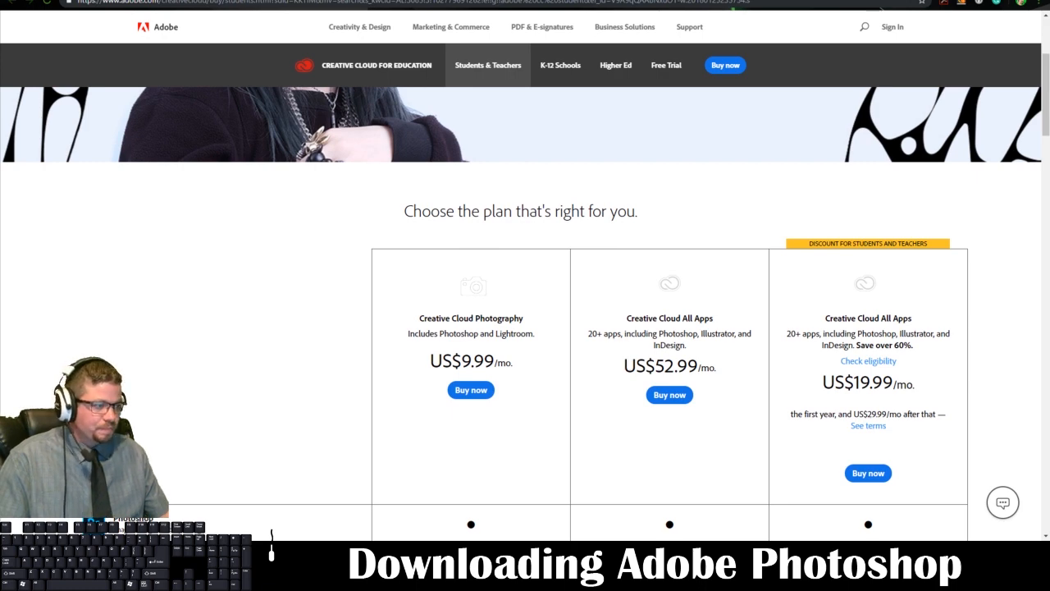
{"action": "mouse_move", "coordinate": [622, 326]}
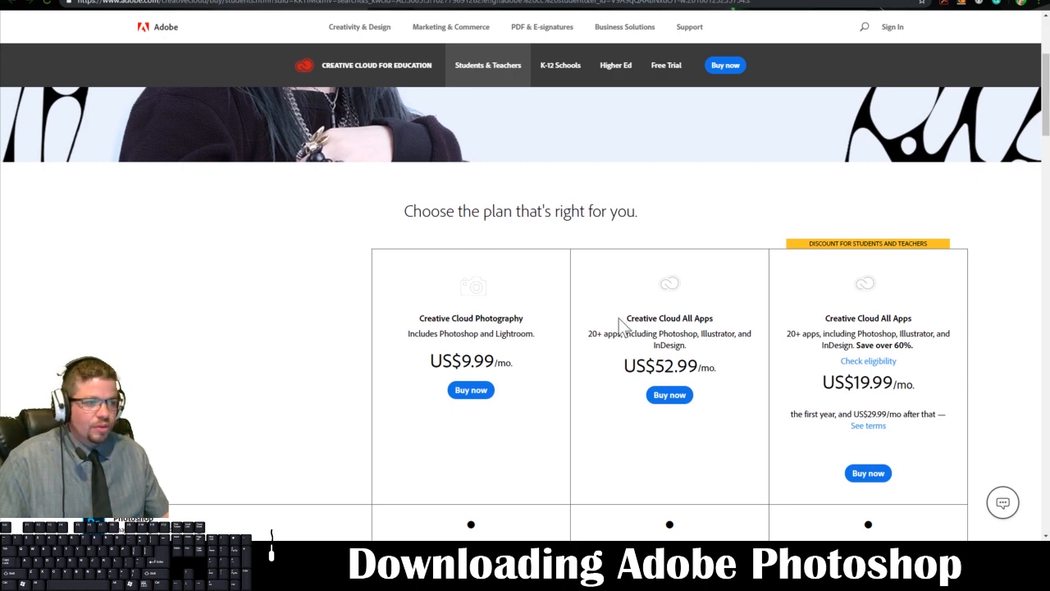
{"action": "scroll", "scroll_direction": "down", "scroll_amount": 3}
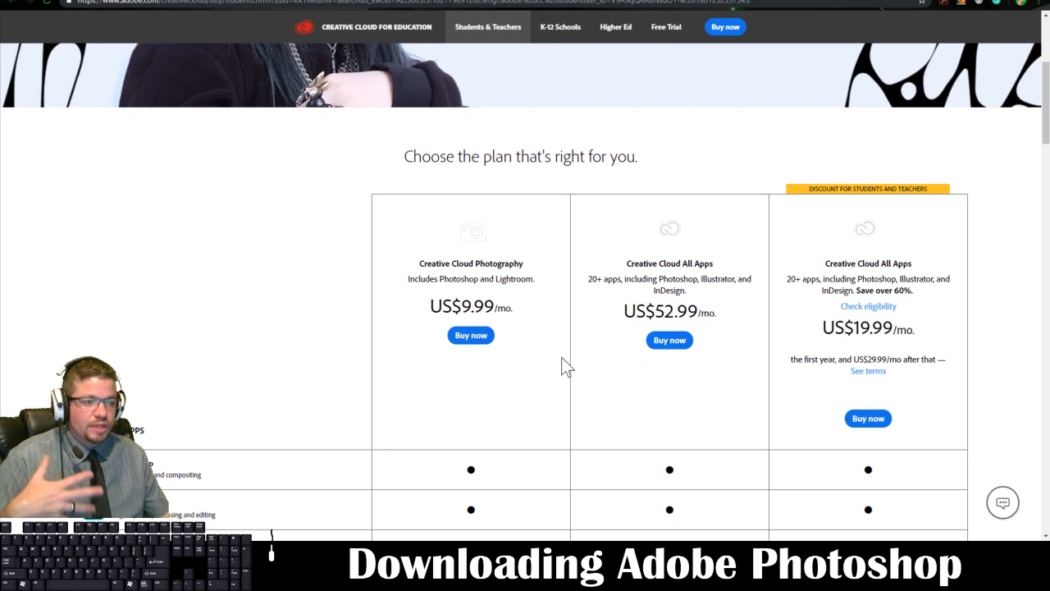
{"action": "mouse_move", "coordinate": [564, 366]}
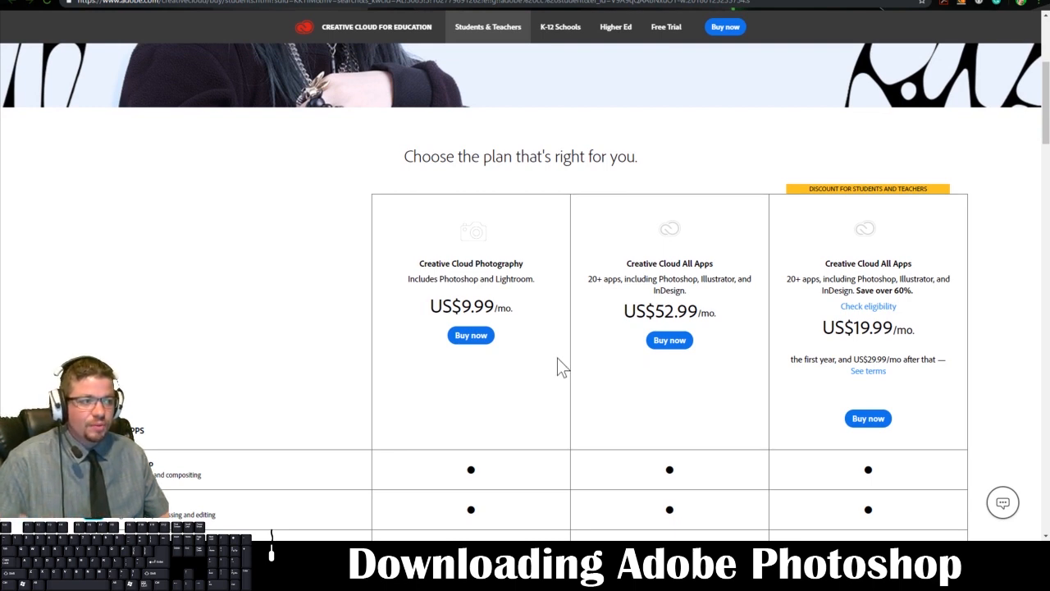
{"action": "mouse_move", "coordinate": [545, 285]}
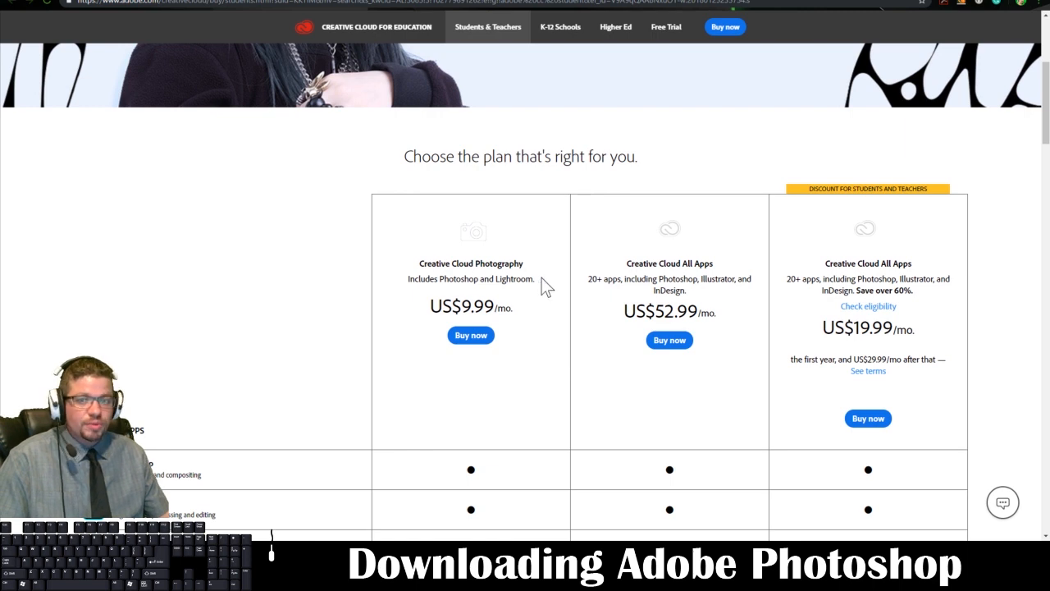
{"action": "double_click", "coordinate": [460, 279]}
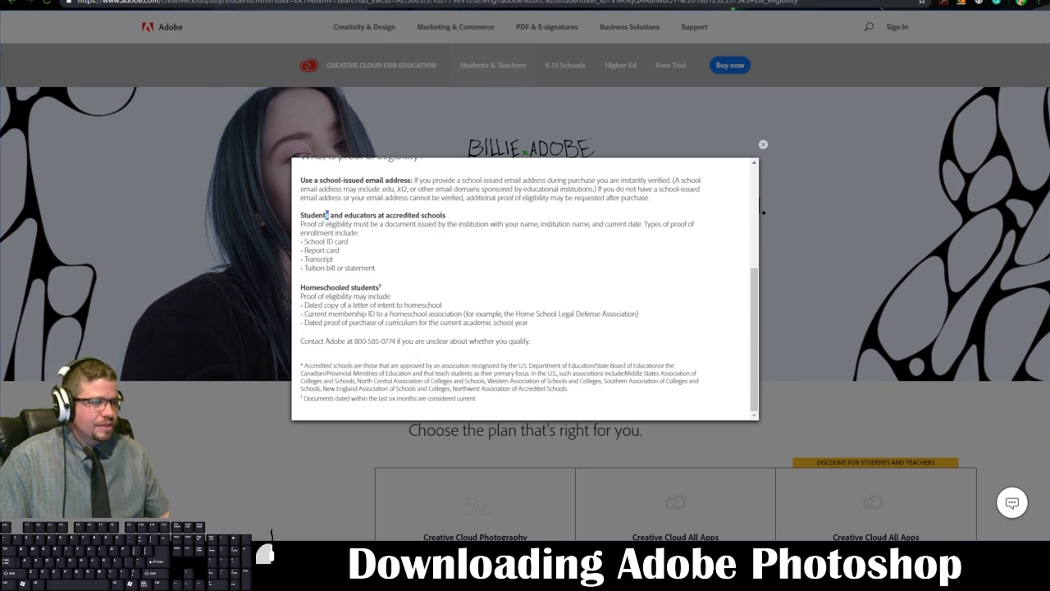
{"action": "mouse_move", "coordinate": [345, 263]}
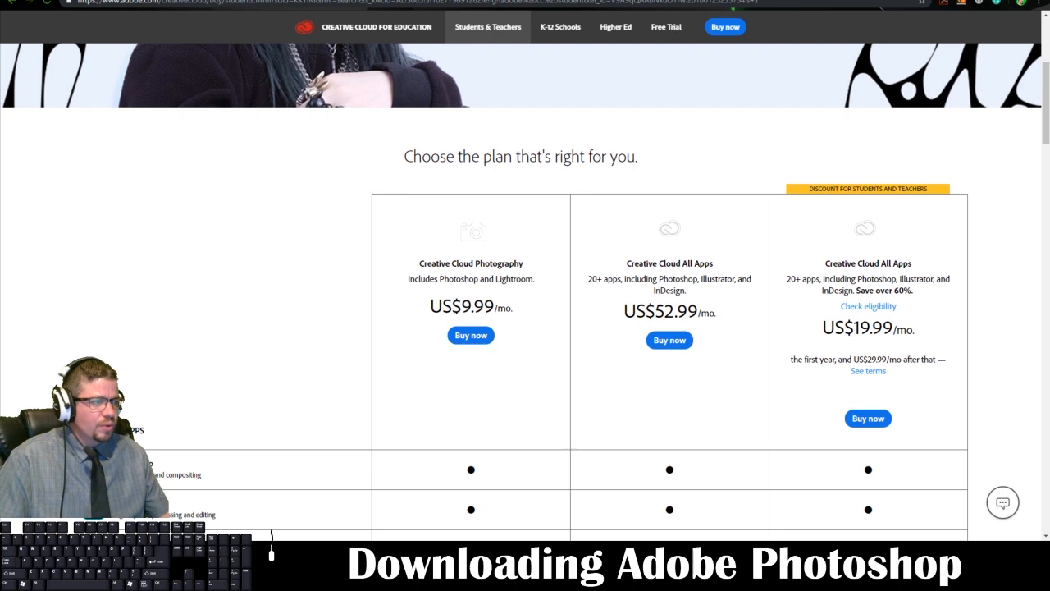
{"action": "mouse_move", "coordinate": [614, 248]}
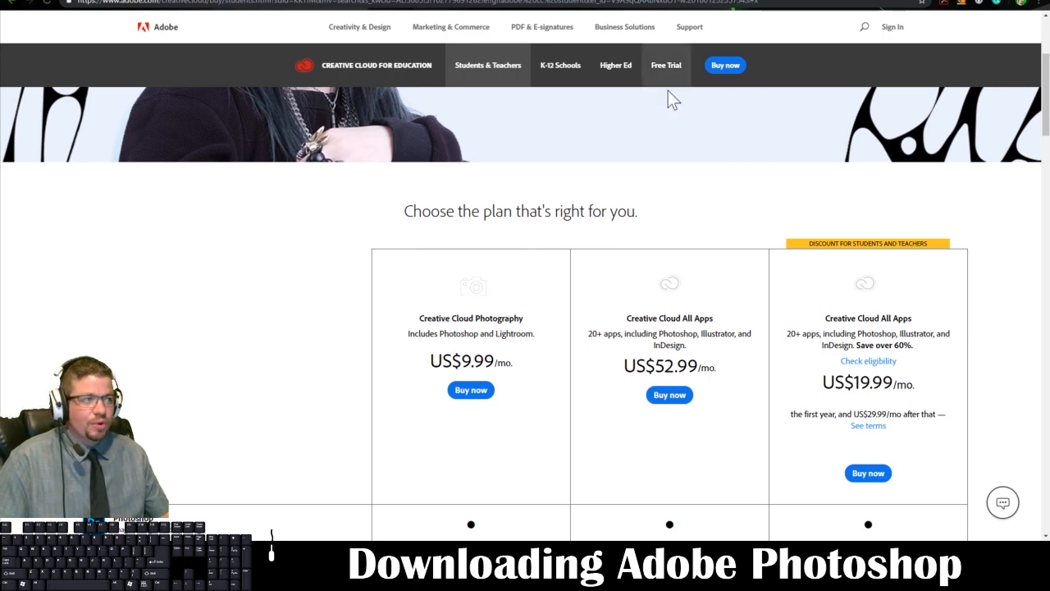
{"action": "mouse_move", "coordinate": [666, 81]}
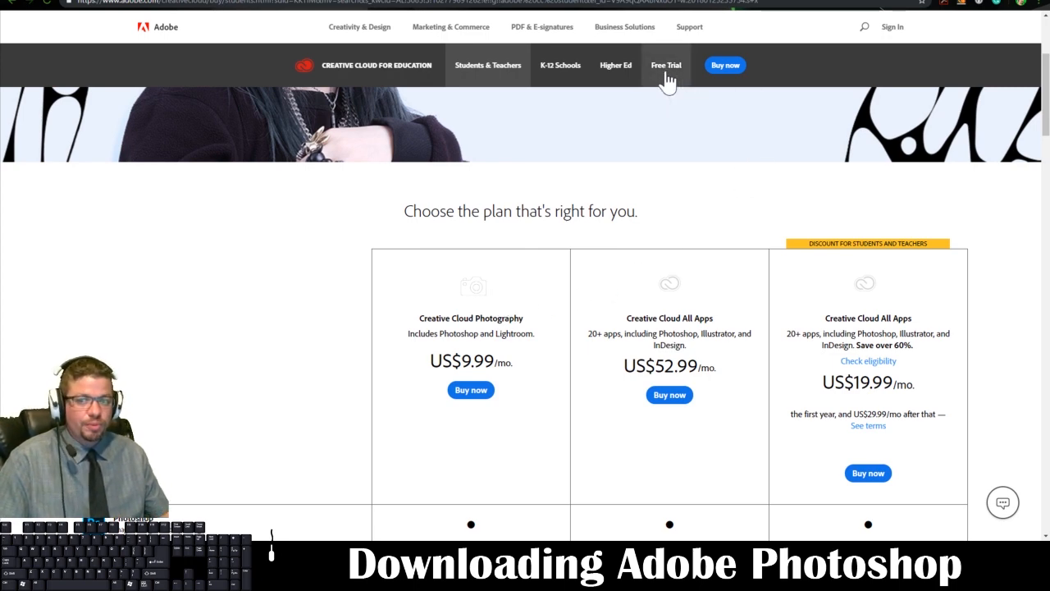
{"action": "mouse_move", "coordinate": [512, 287]}
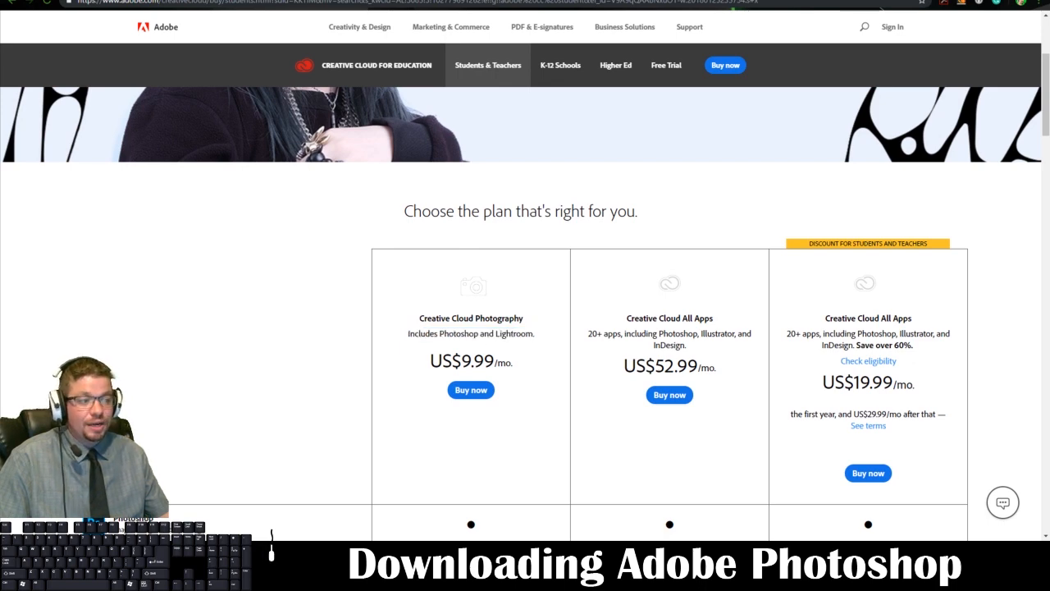
{"action": "mouse_move", "coordinate": [486, 311]}
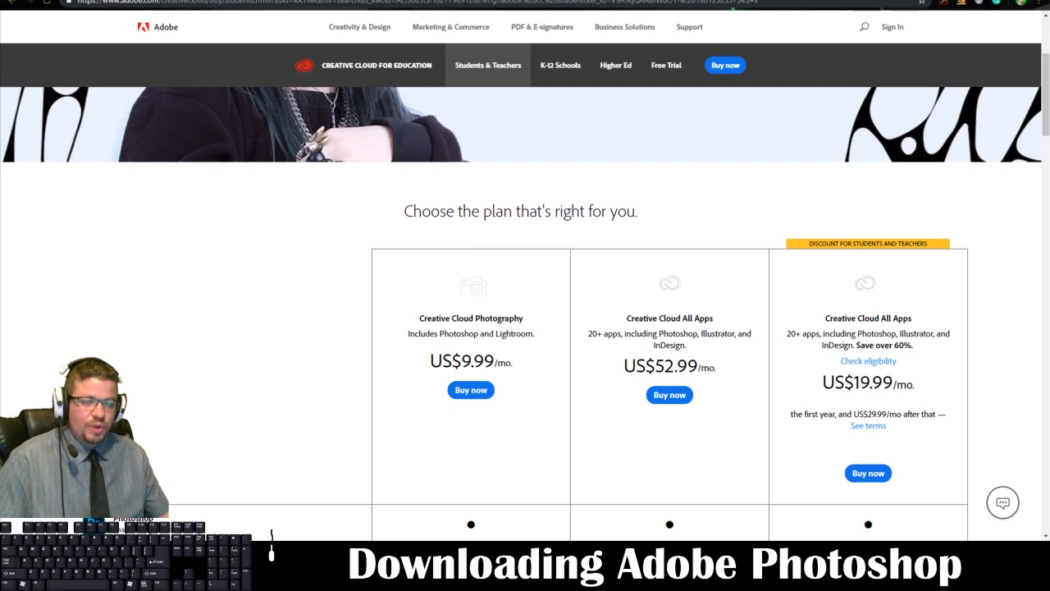
Bring the Featured Apps table into view, showing Photoshop in the Creative Cloud Photography plan
{"action": "scroll", "scroll_direction": "down", "scroll_amount": 3}
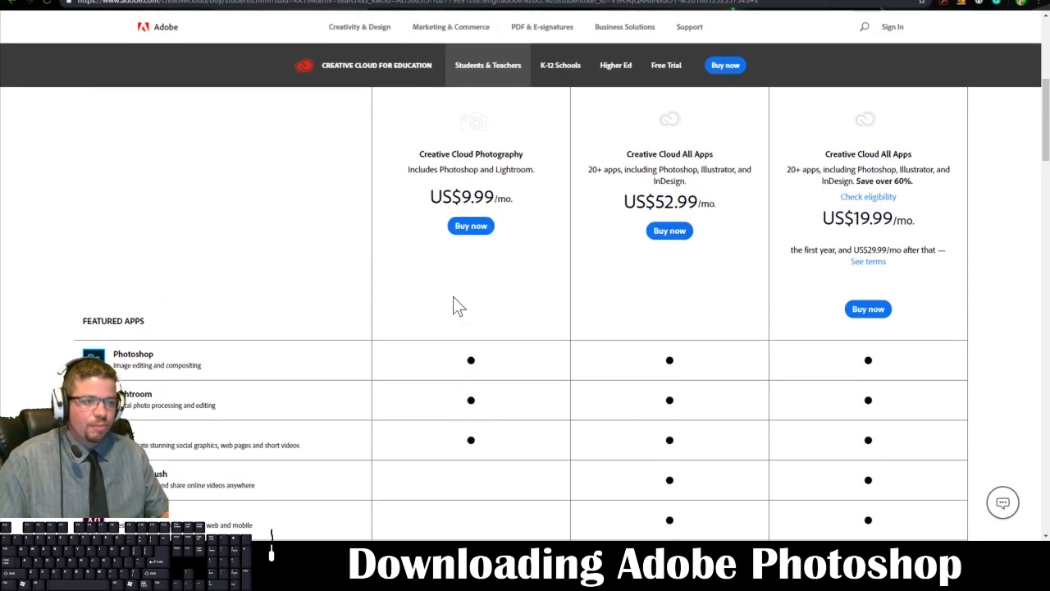
{"action": "mouse_move", "coordinate": [484, 244]}
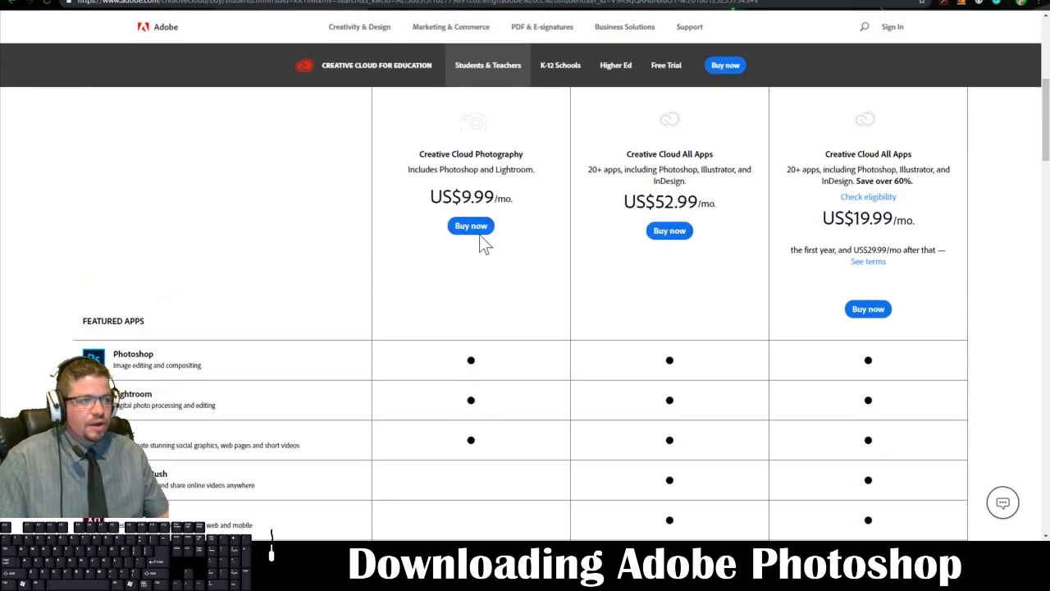